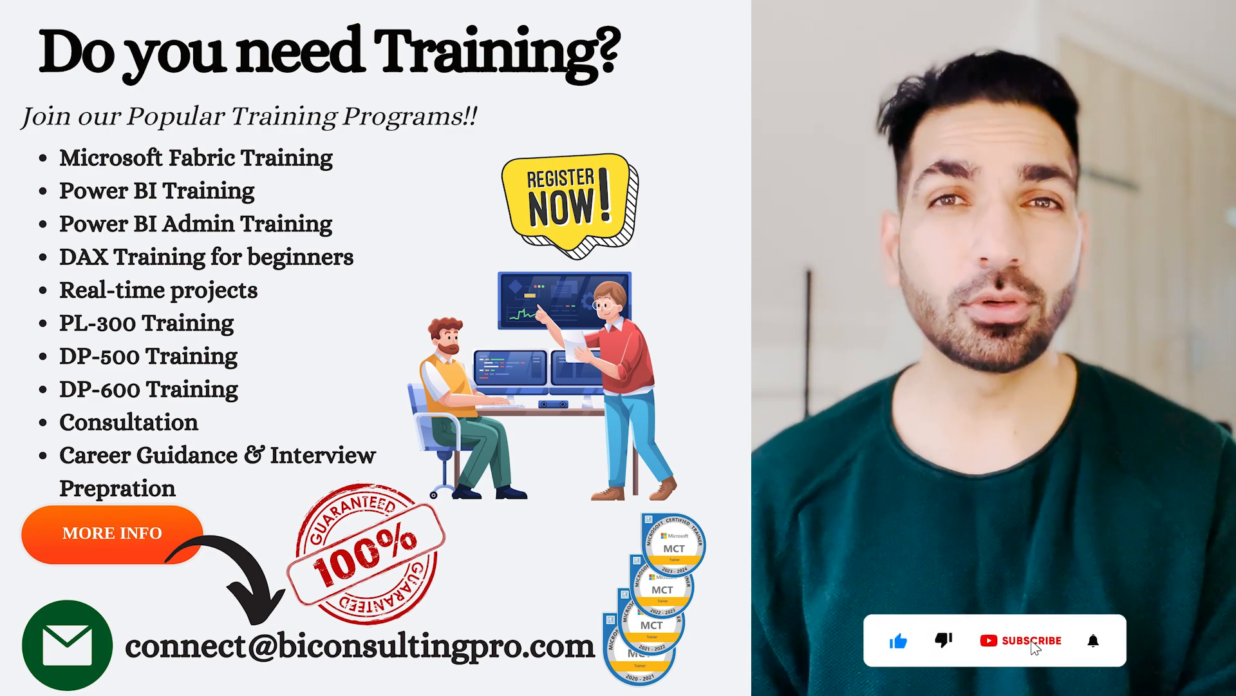
click(1025, 640)
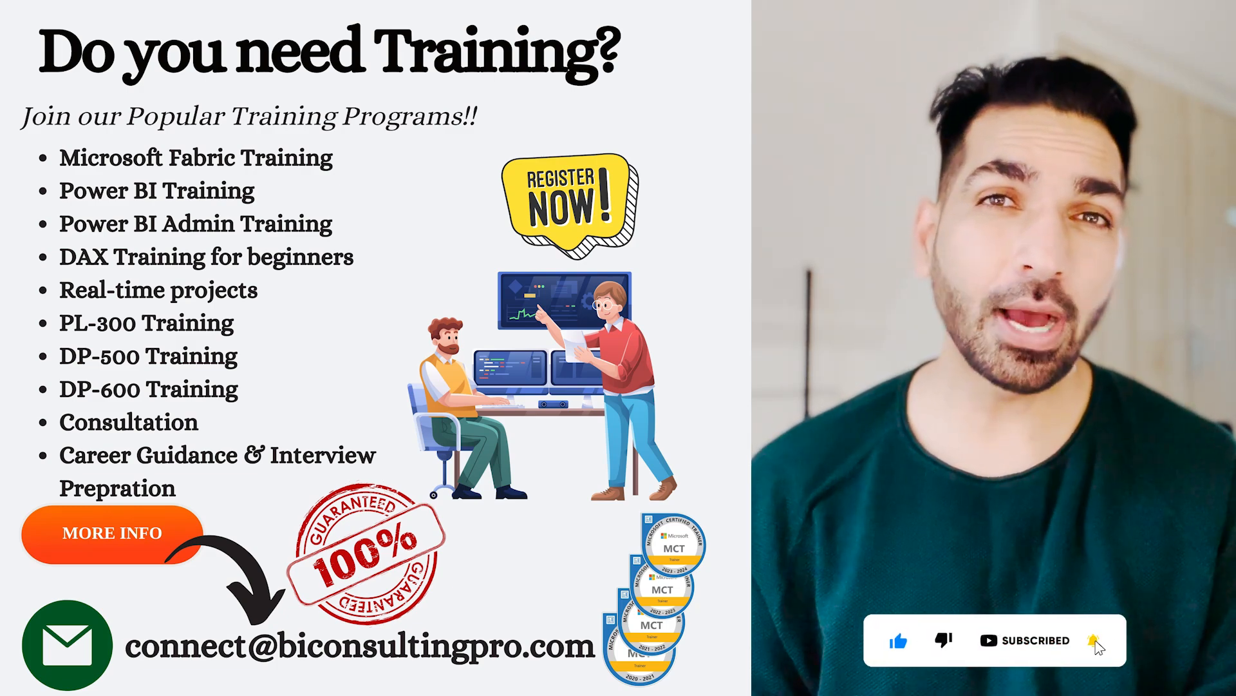